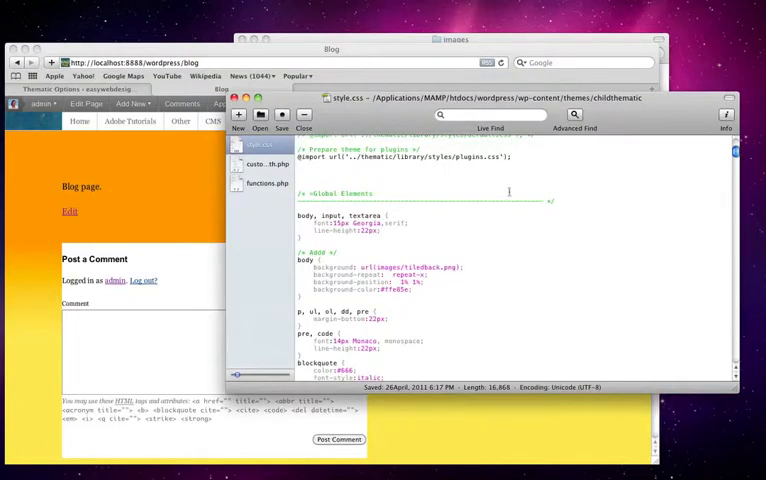
Scroll to the #respond rule and comment out its background:#fff; line.
scroll(down, 3)
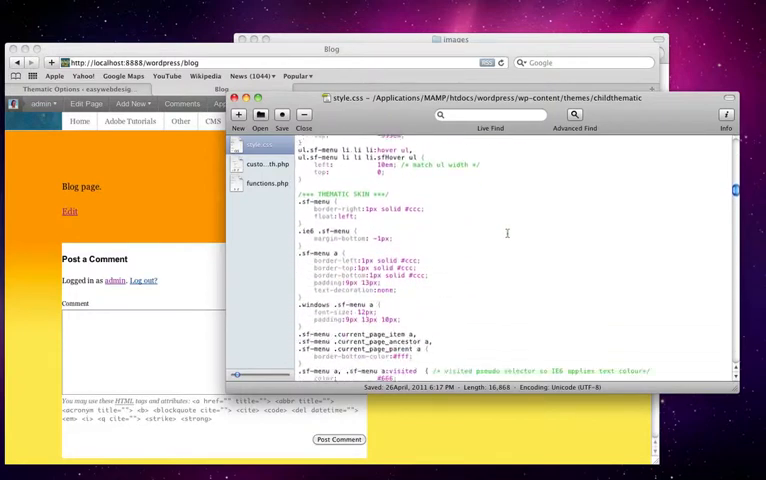
scroll(down, 3)
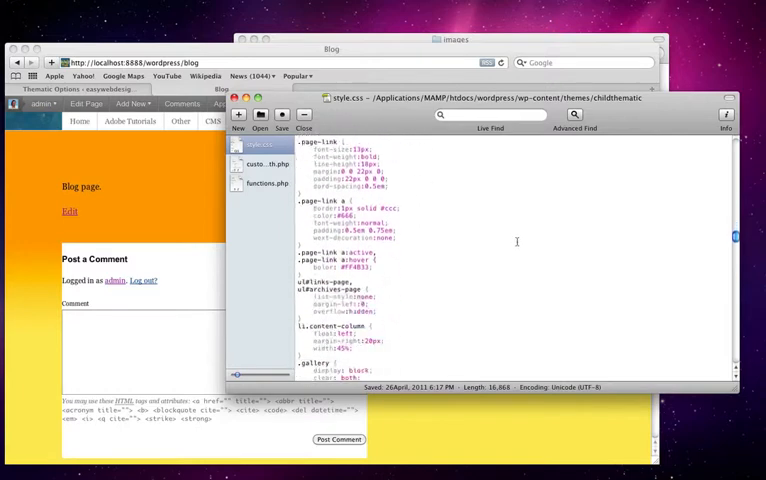
scroll(down, 3)
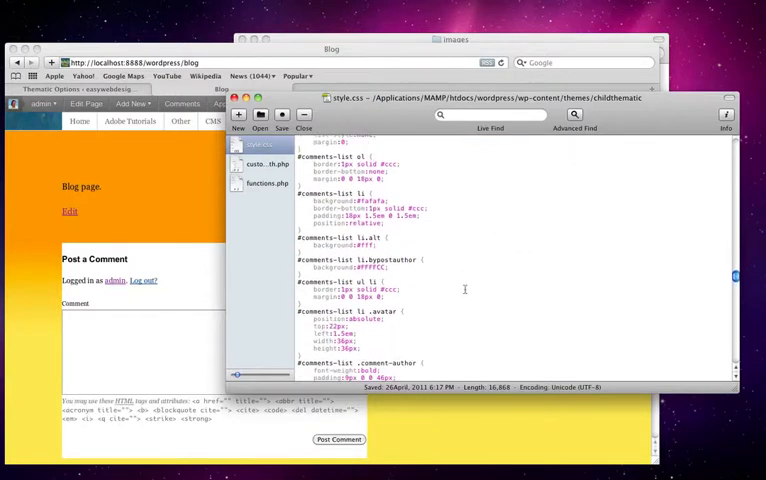
scroll(down, 3)
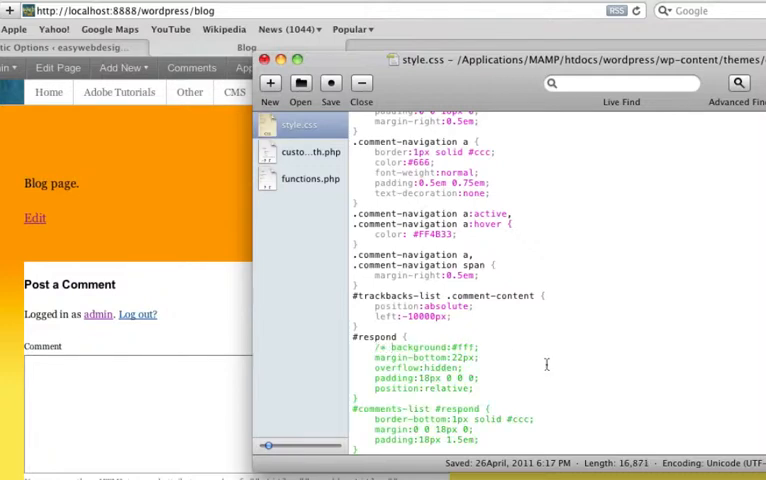
text(+)
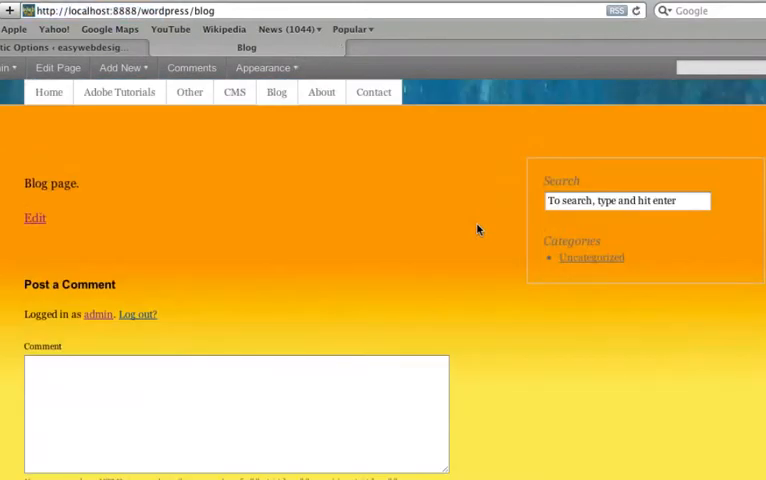
mouse_move(287, 245)
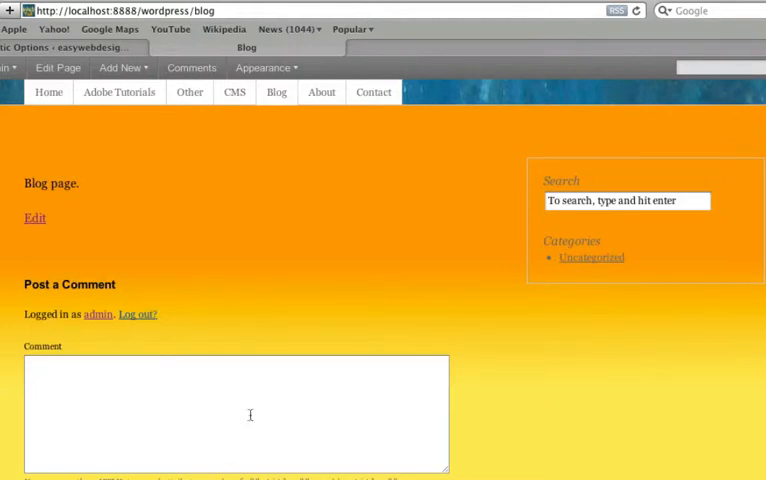
Open the Other tutorials page and scroll to its gradient Post a Comment area.
scroll(up, 3)
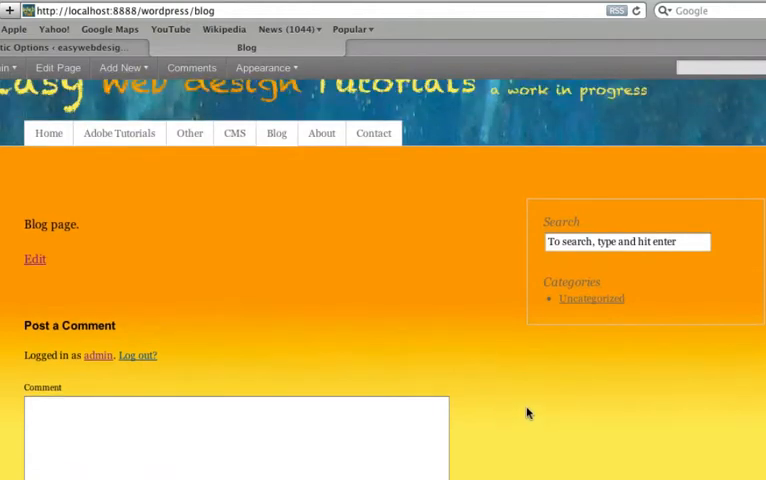
click(189, 133)
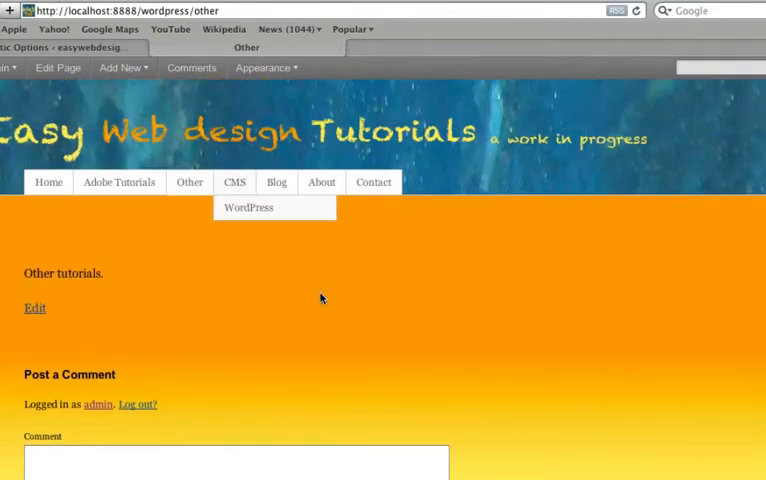
click(119, 182)
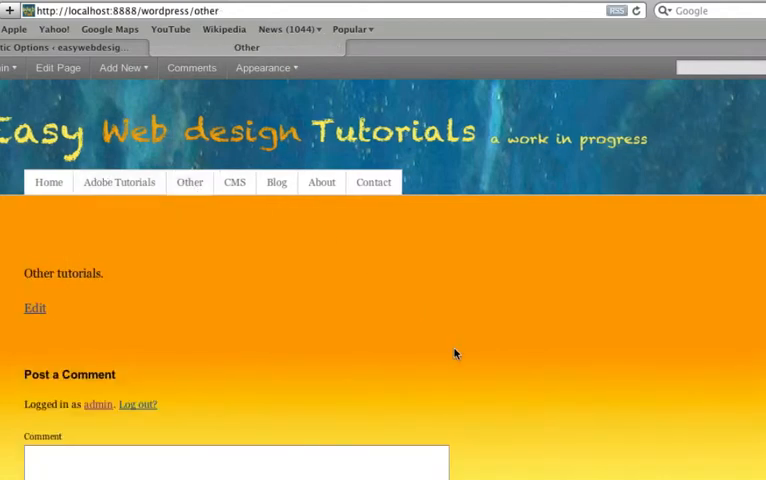
scroll(down, 3)
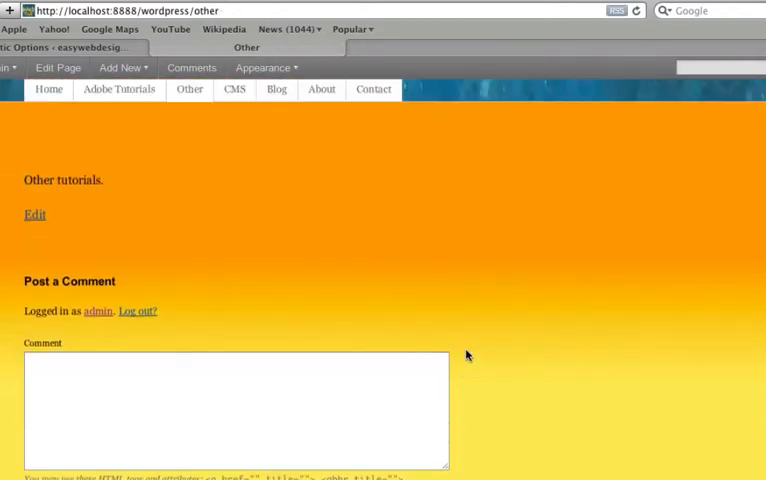